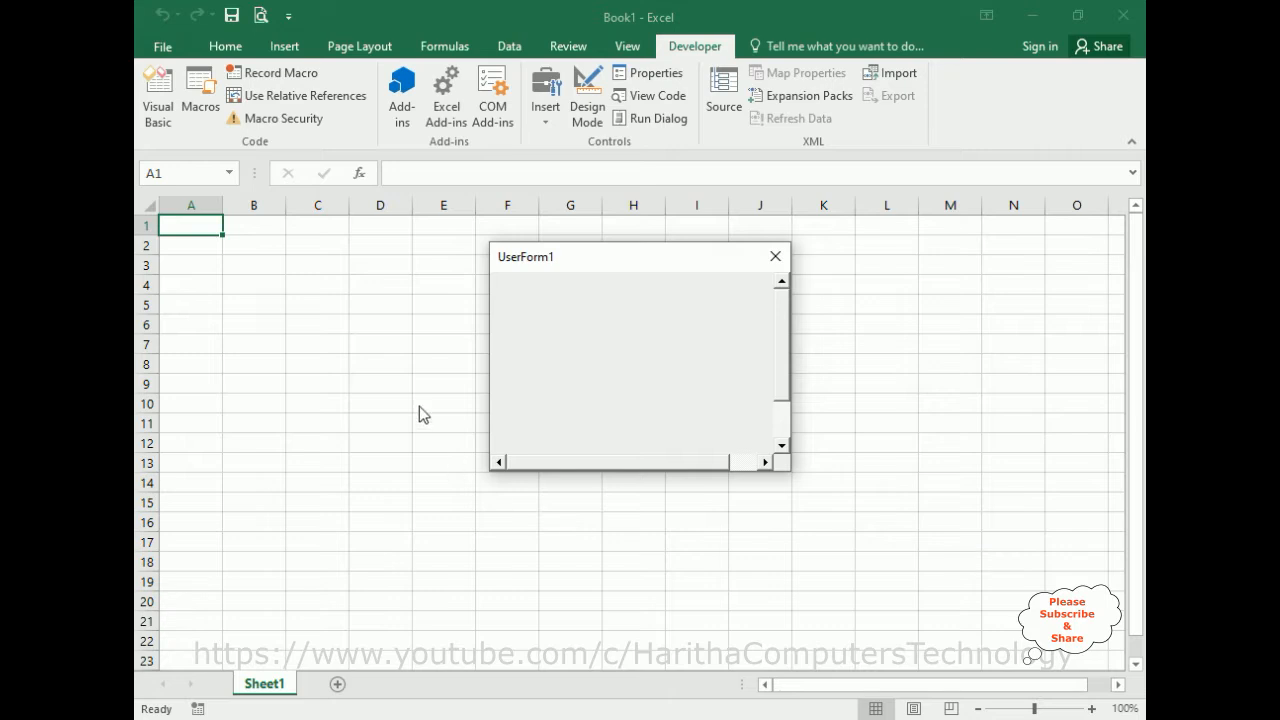
pyautogui.moveTo(564, 468)
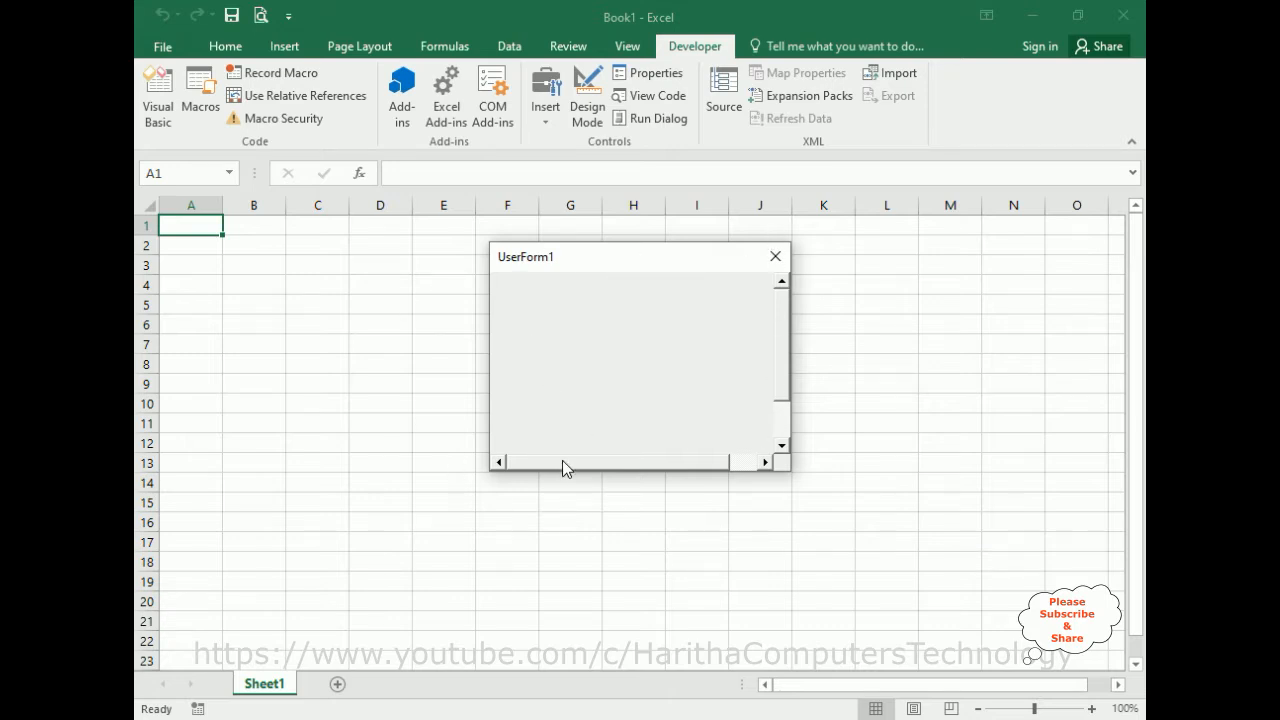
pyautogui.moveTo(784, 352)
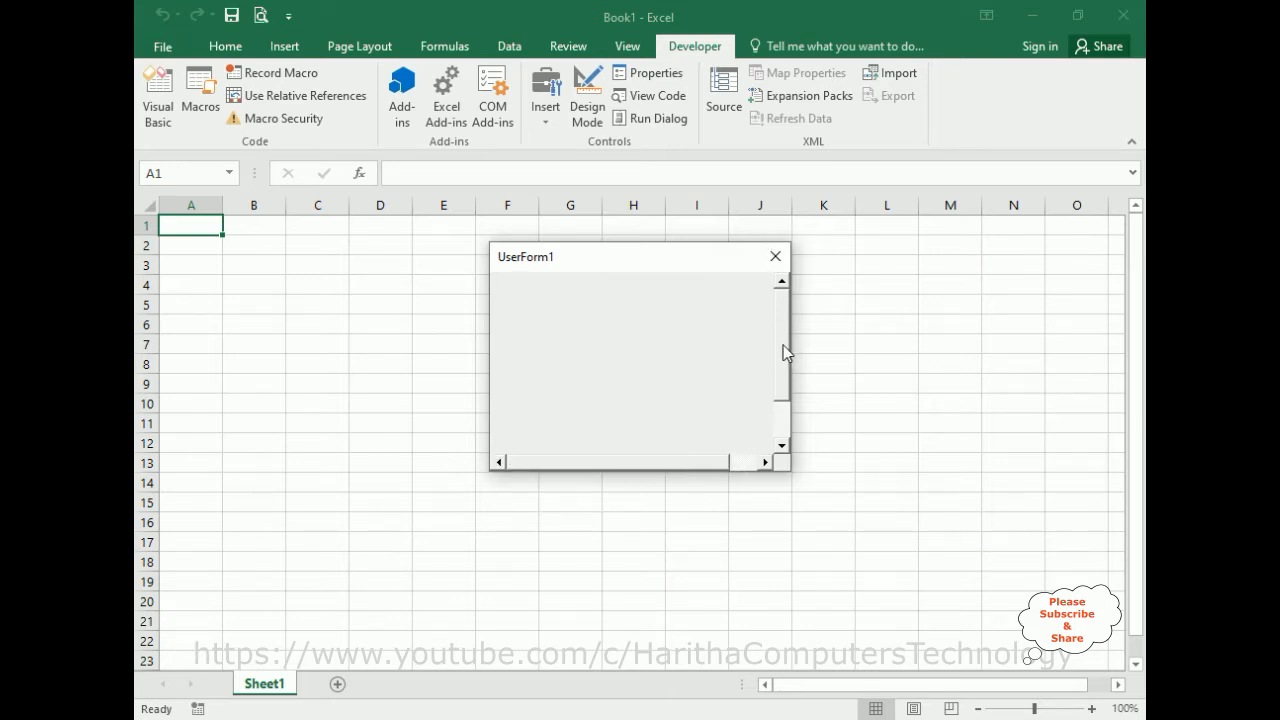
pyautogui.moveTo(724, 422)
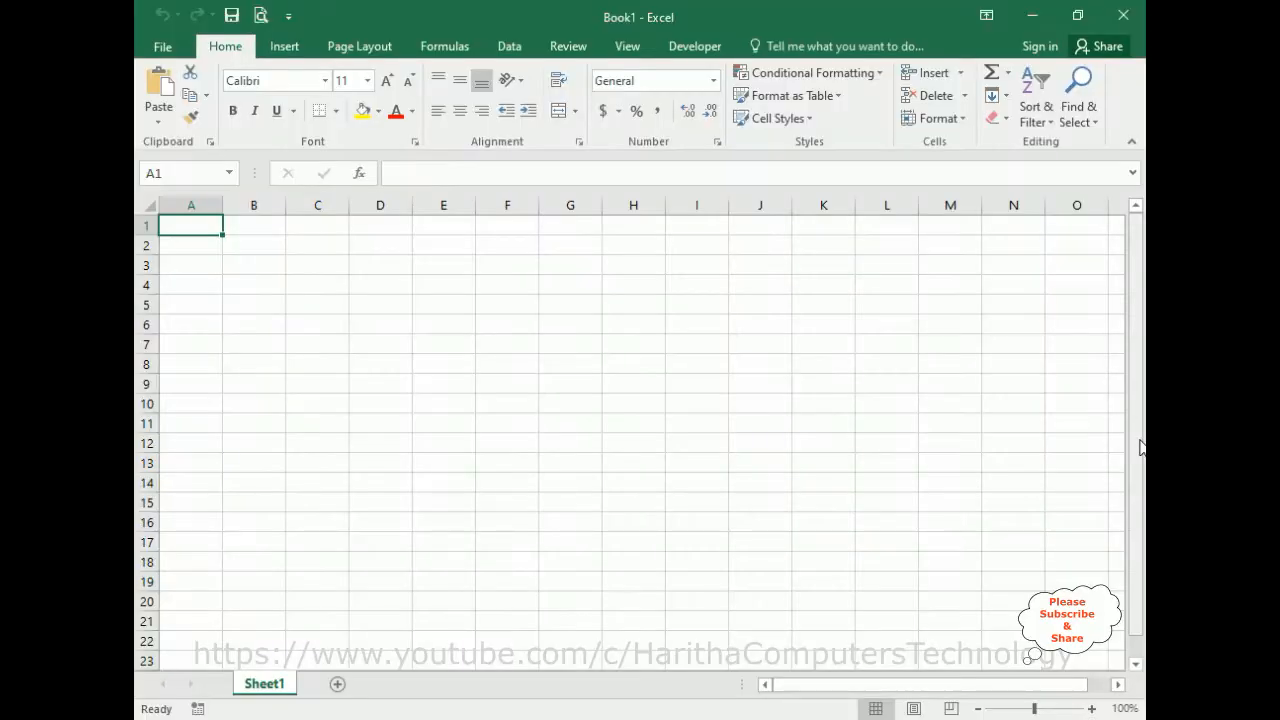
pyautogui.moveTo(588, 464)
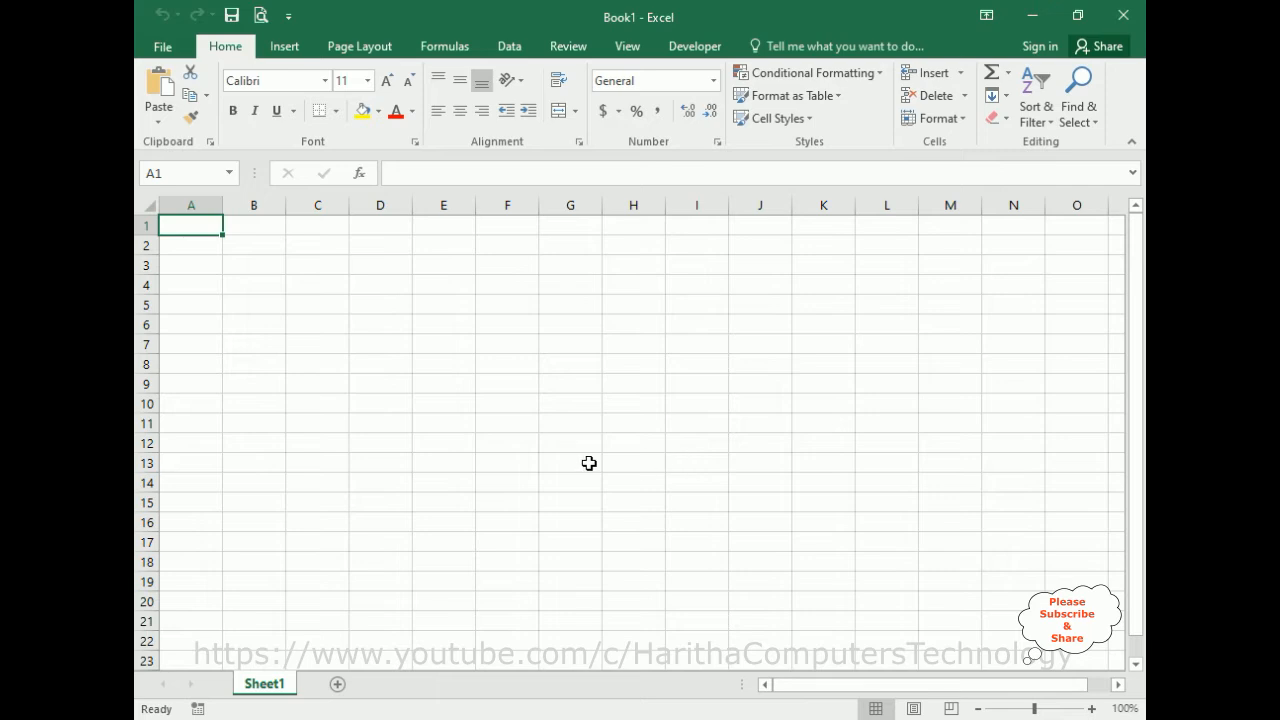
pyautogui.moveTo(628, 46)
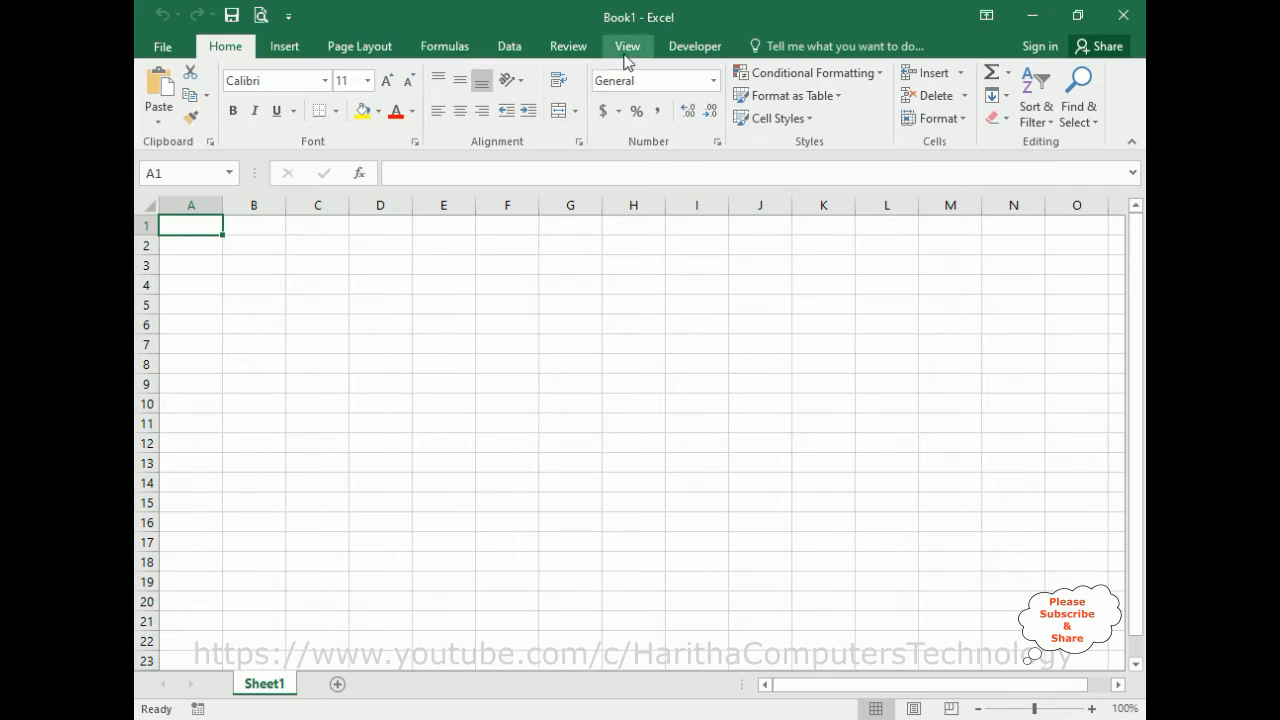
# Step: Open the Visual Basic editor from the Developer ribbon
pyautogui.click(694, 46)
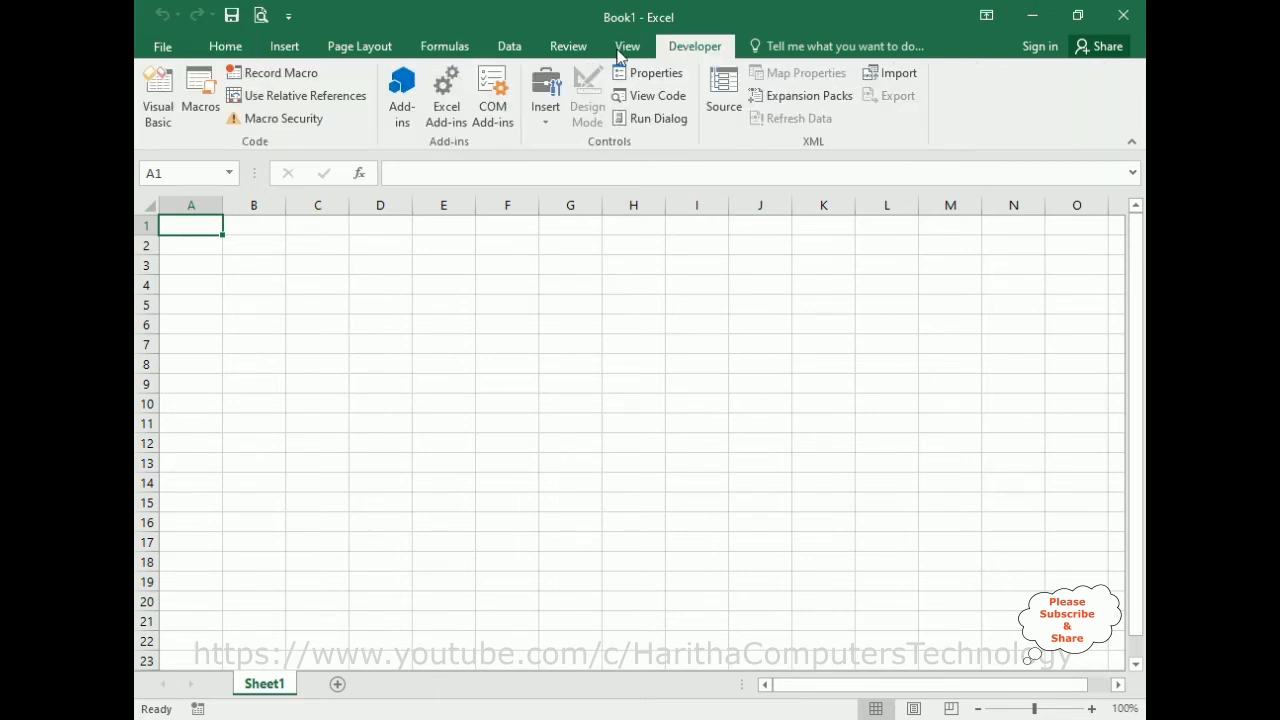
pyautogui.moveTo(212, 132)
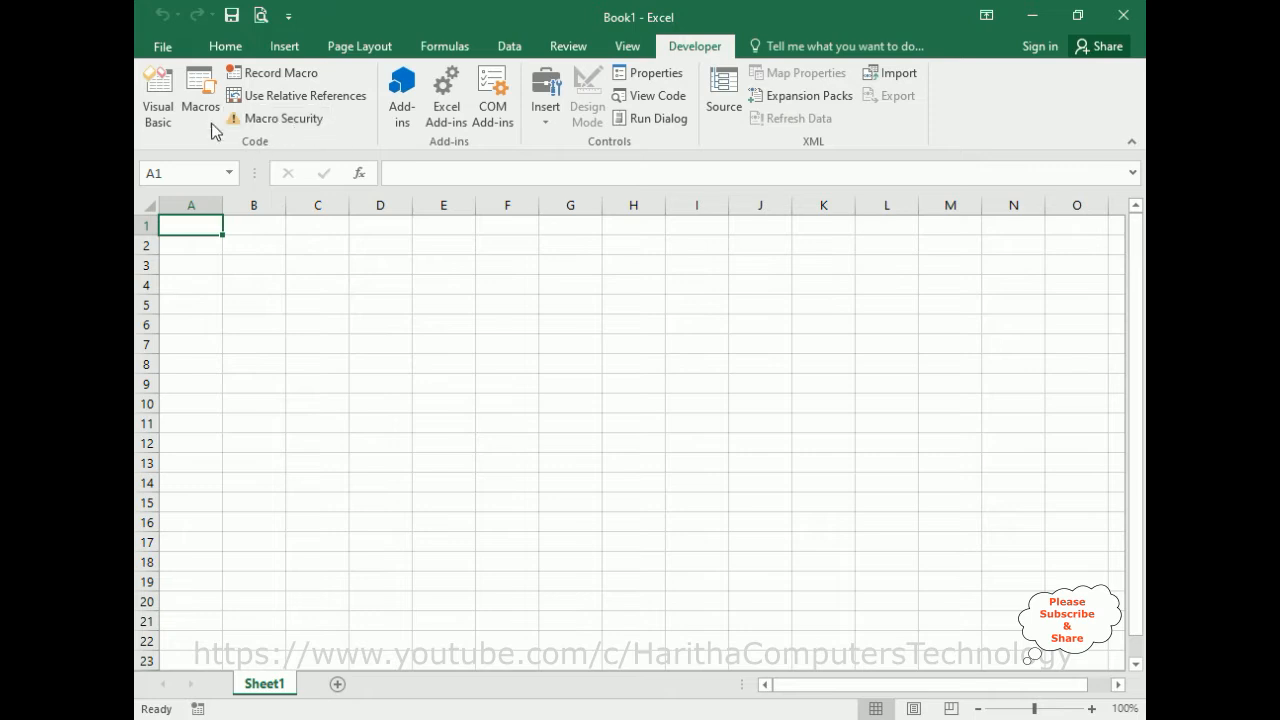
pyautogui.click(156, 82)
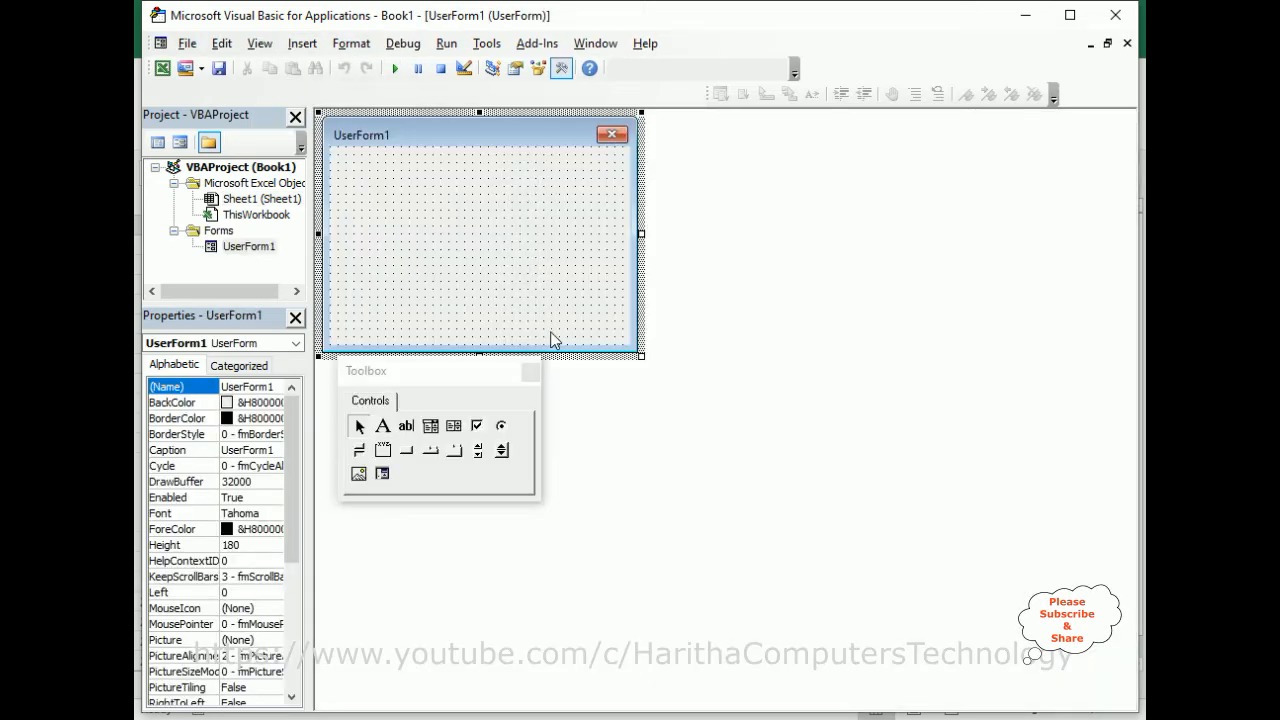
pyautogui.moveTo(424, 400)
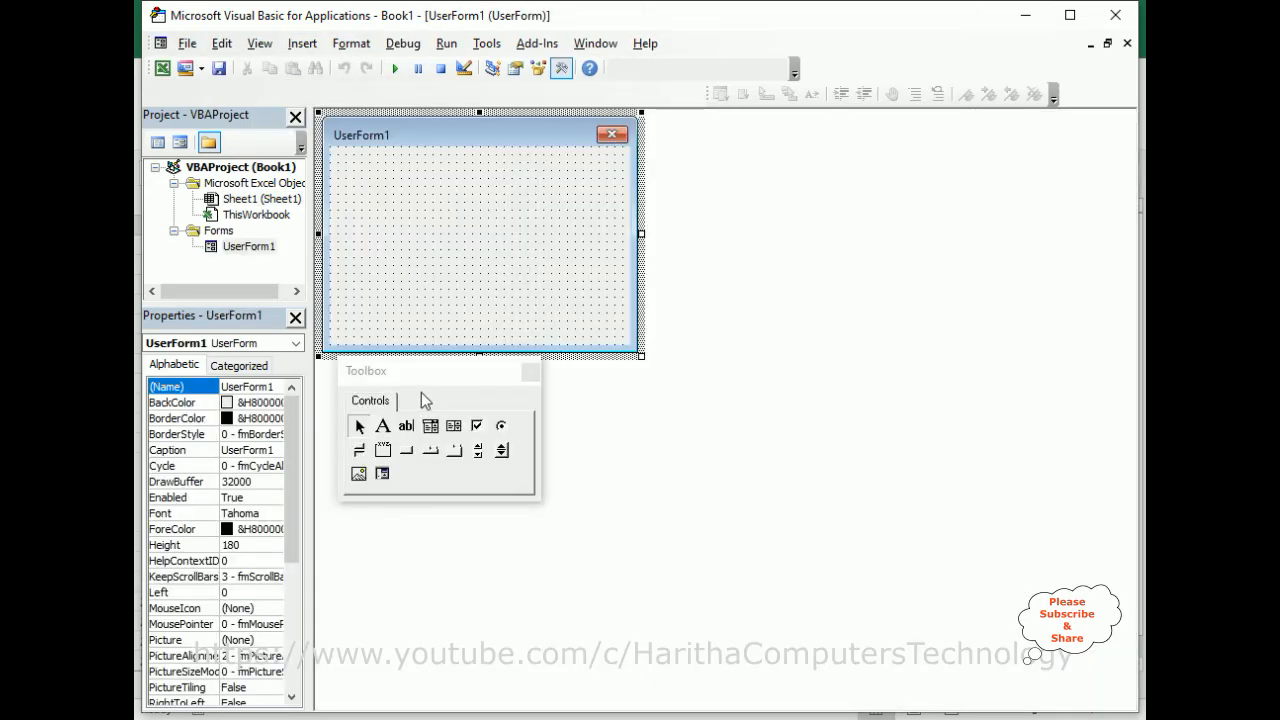
pyautogui.moveTo(456, 348)
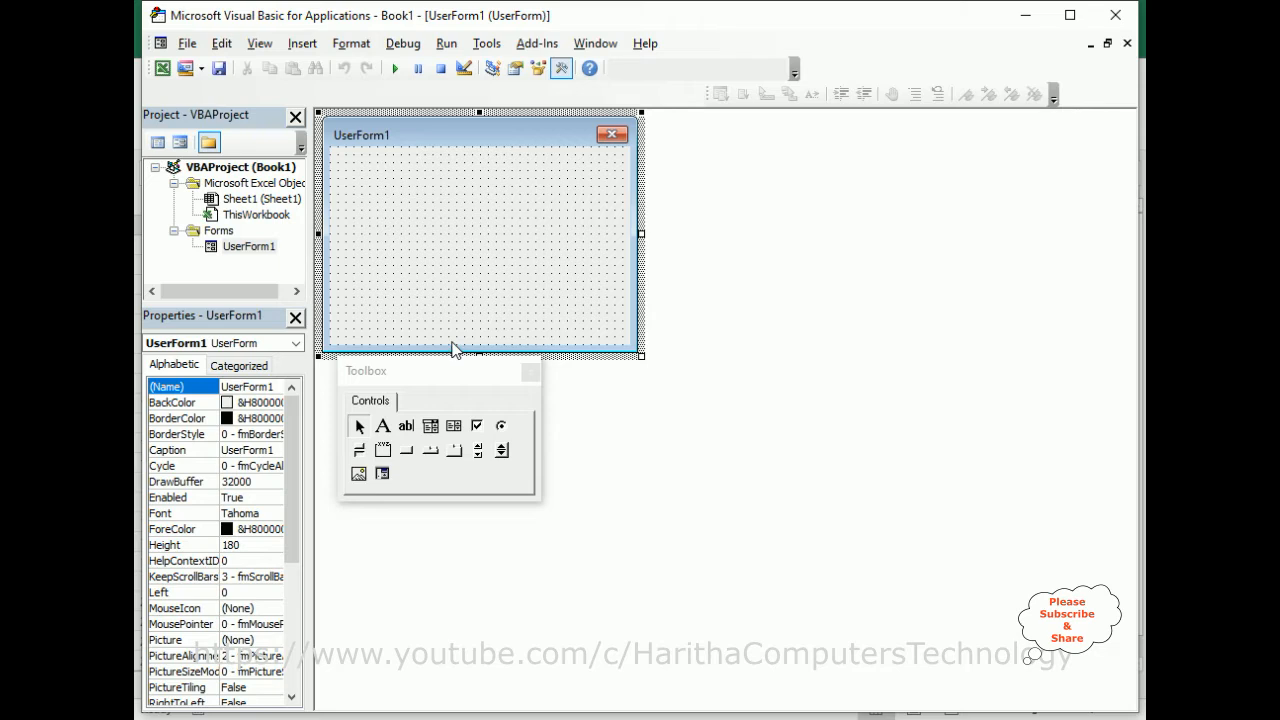
pyautogui.moveTo(608, 356)
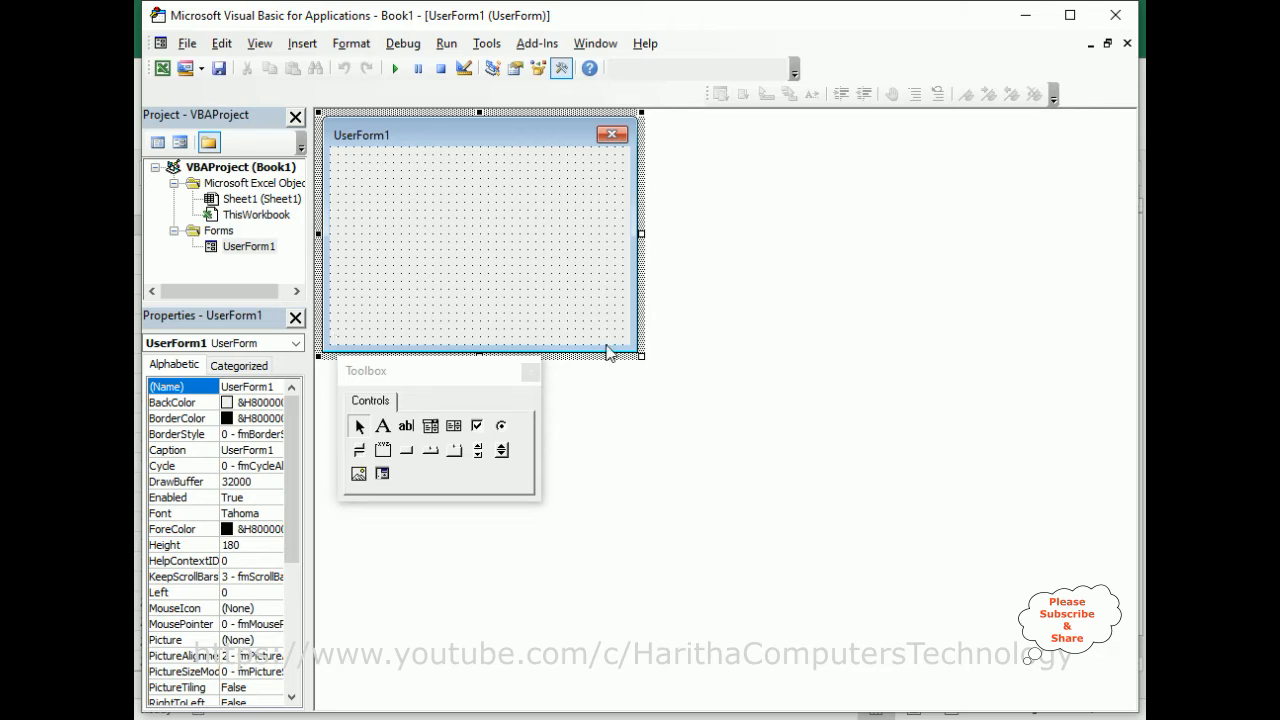
pyautogui.moveTo(628, 292)
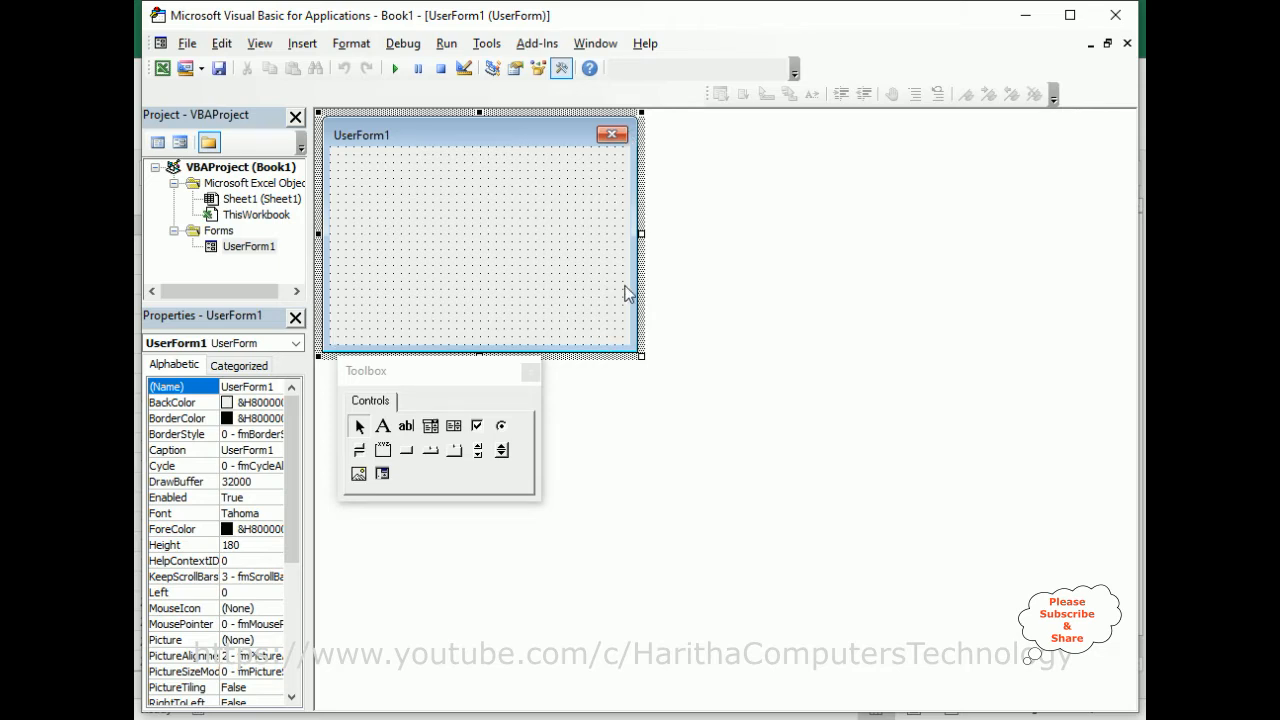
pyautogui.moveTo(434, 386)
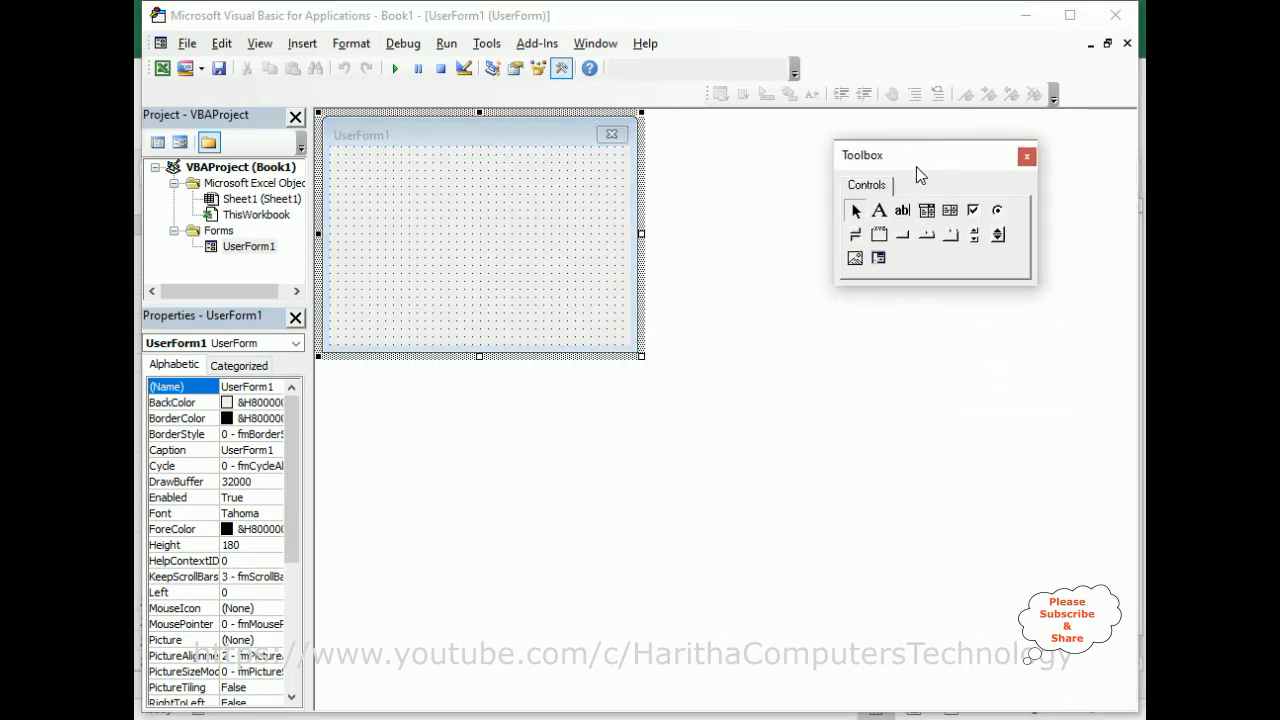
pyautogui.moveTo(504, 224)
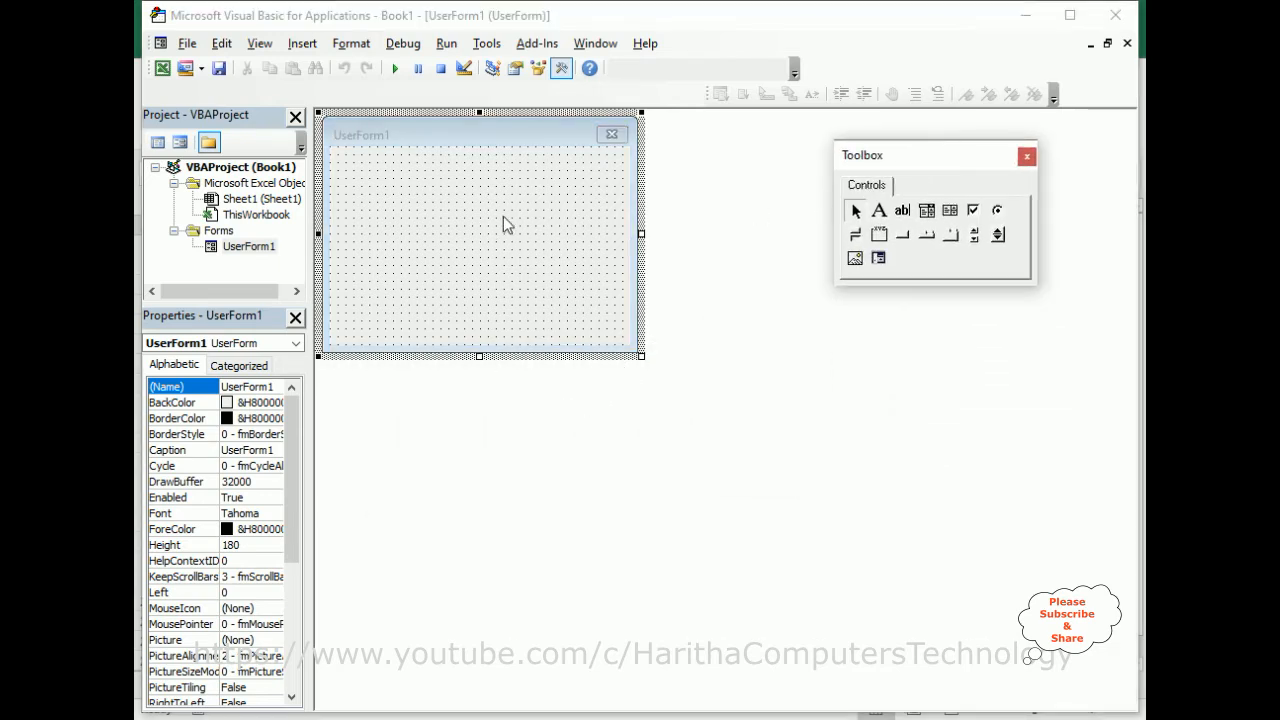
pyautogui.moveTo(502, 292)
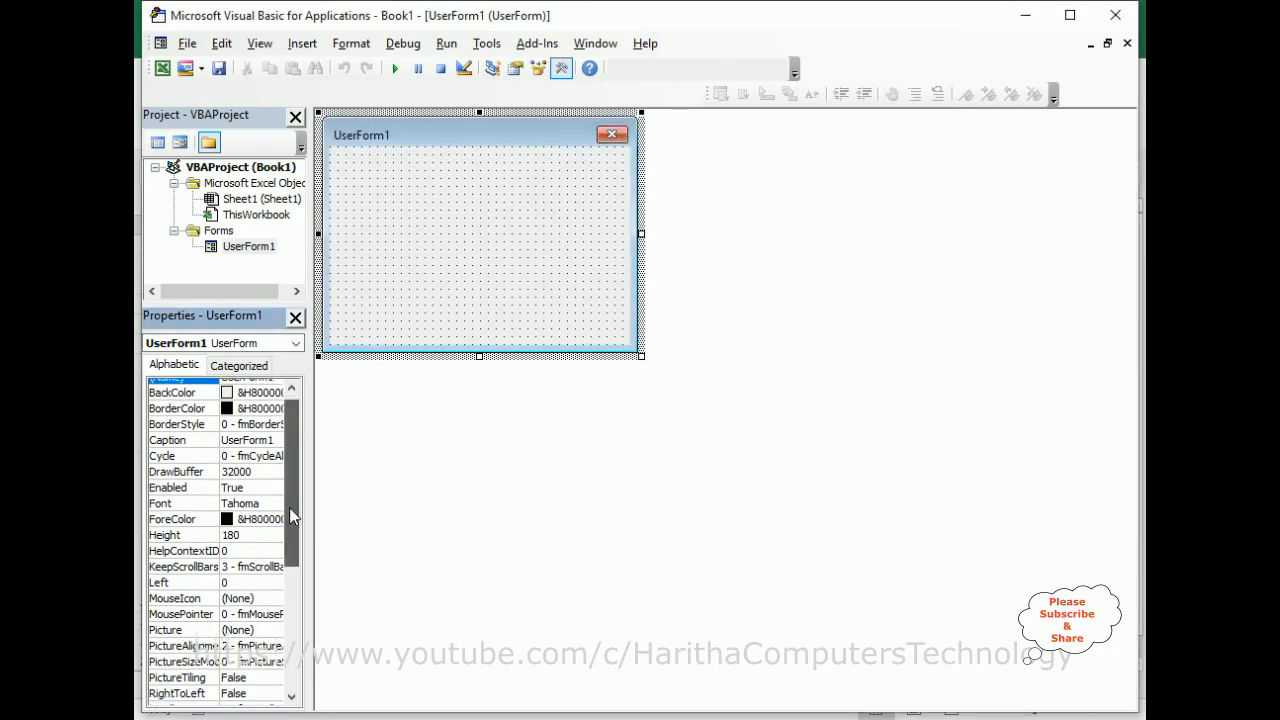
# Step: Try horizontal-only and vertical-only ScrollBars on UserForm1, ending on 3 - fmScrollBarsBoth
pyautogui.scroll(-3)
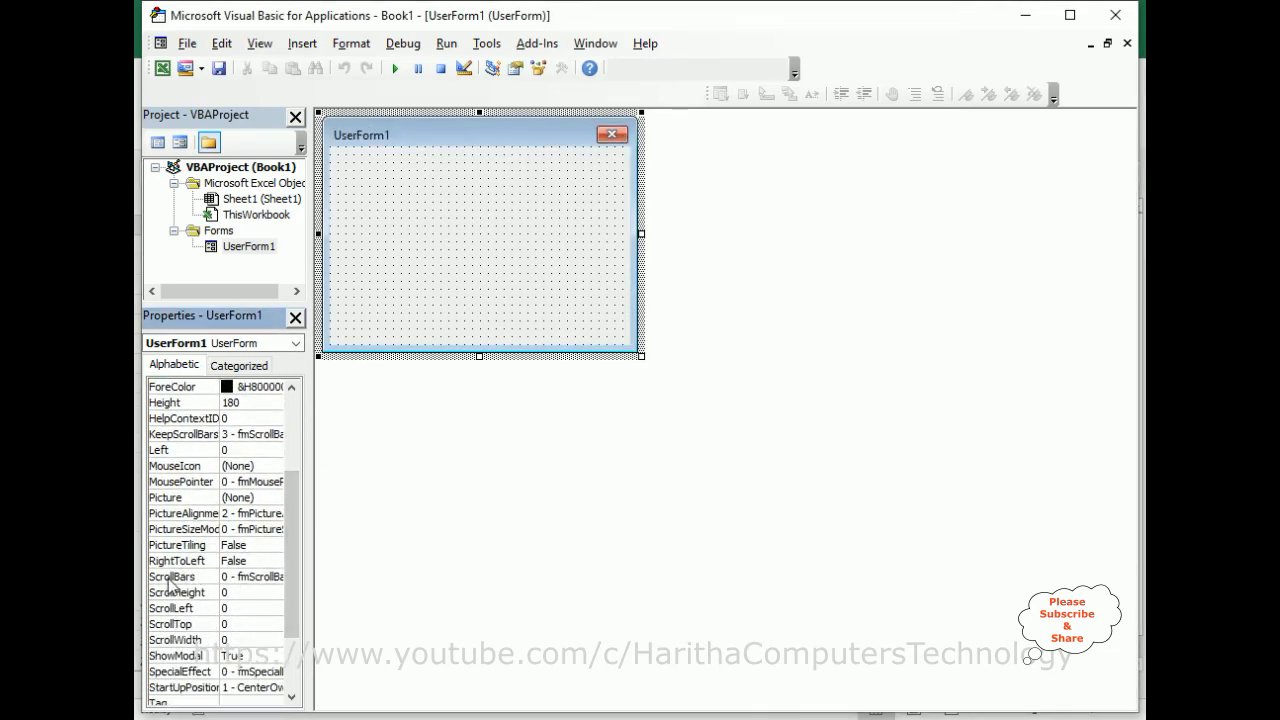
pyautogui.click(180, 576)
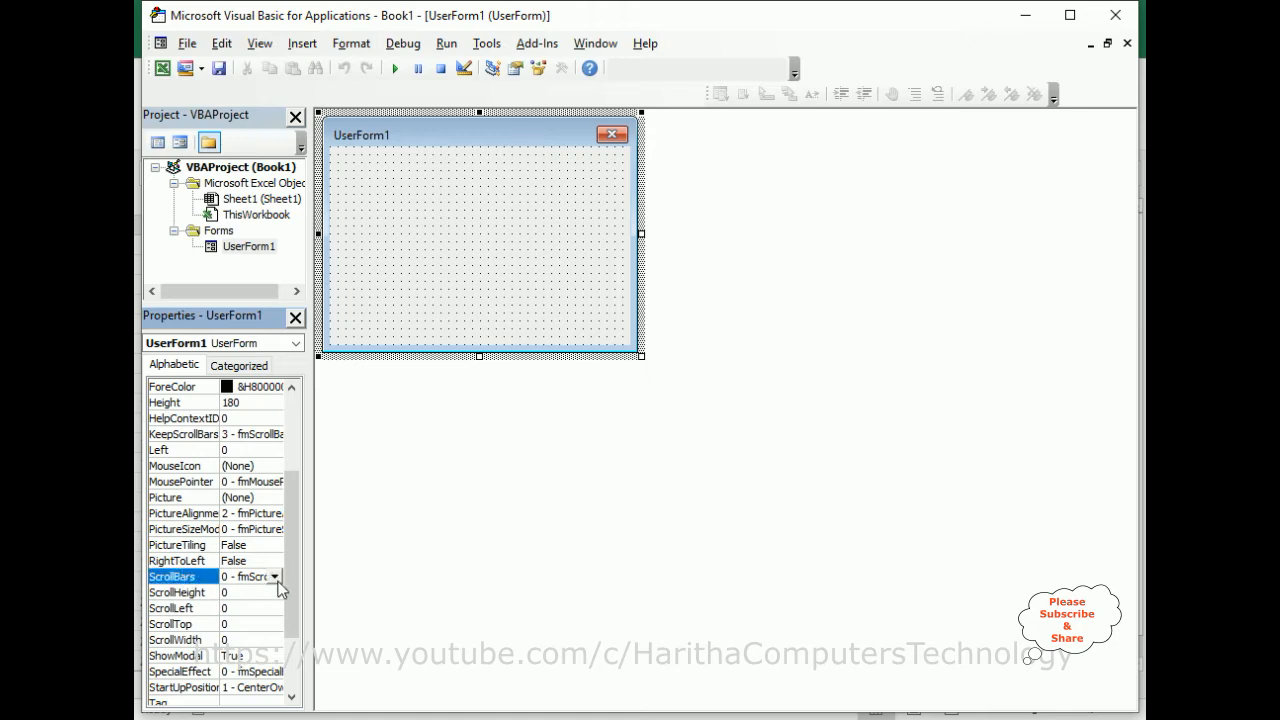
pyautogui.click(276, 576)
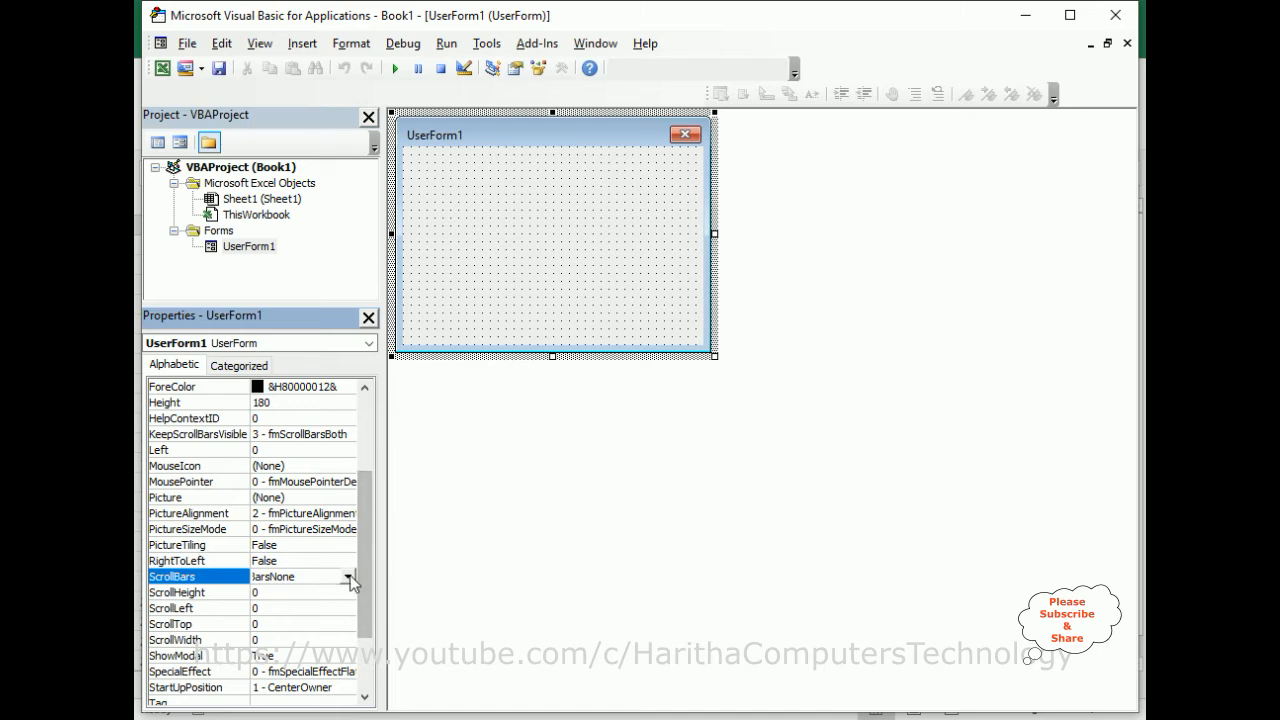
pyautogui.click(350, 576)
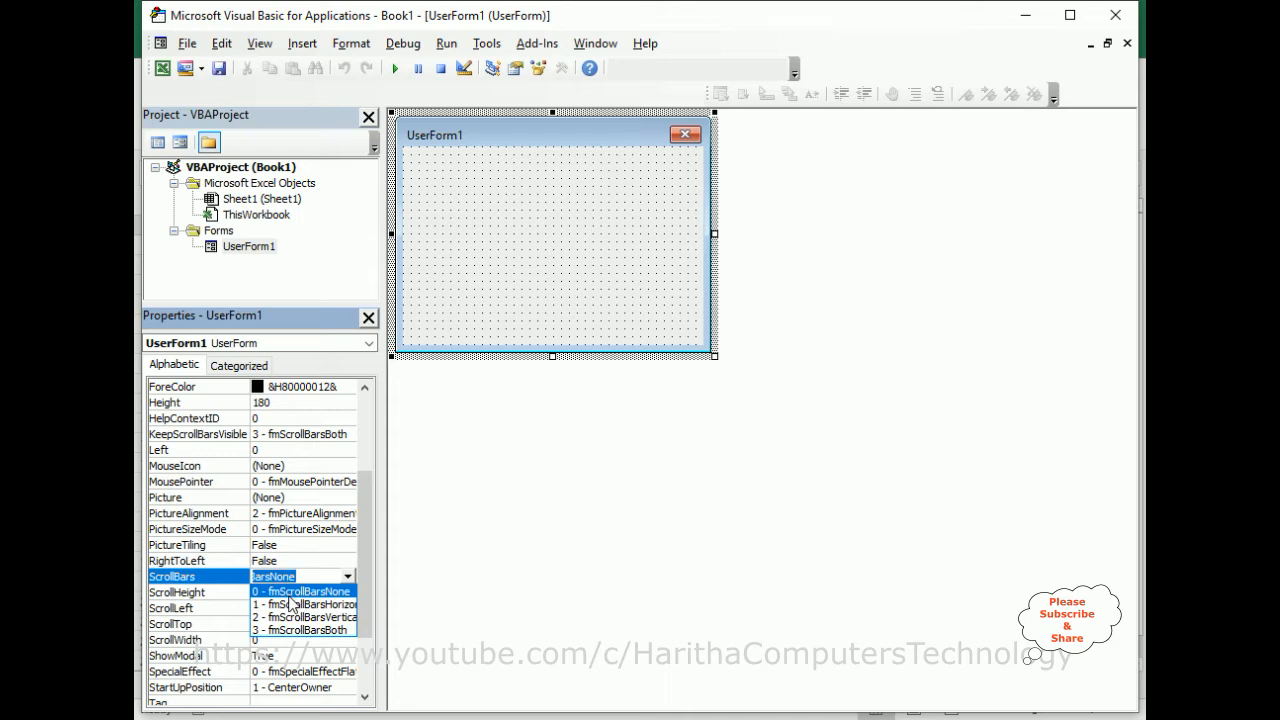
pyautogui.moveTo(332, 652)
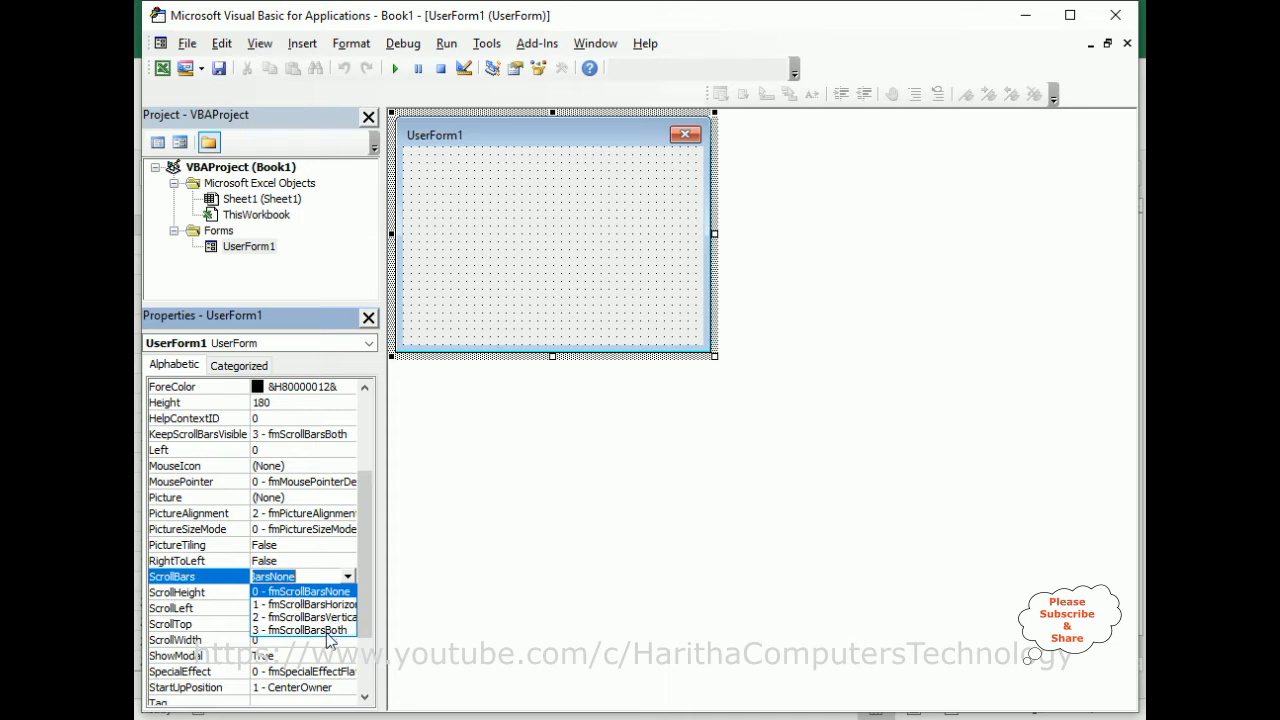
pyautogui.click(304, 592)
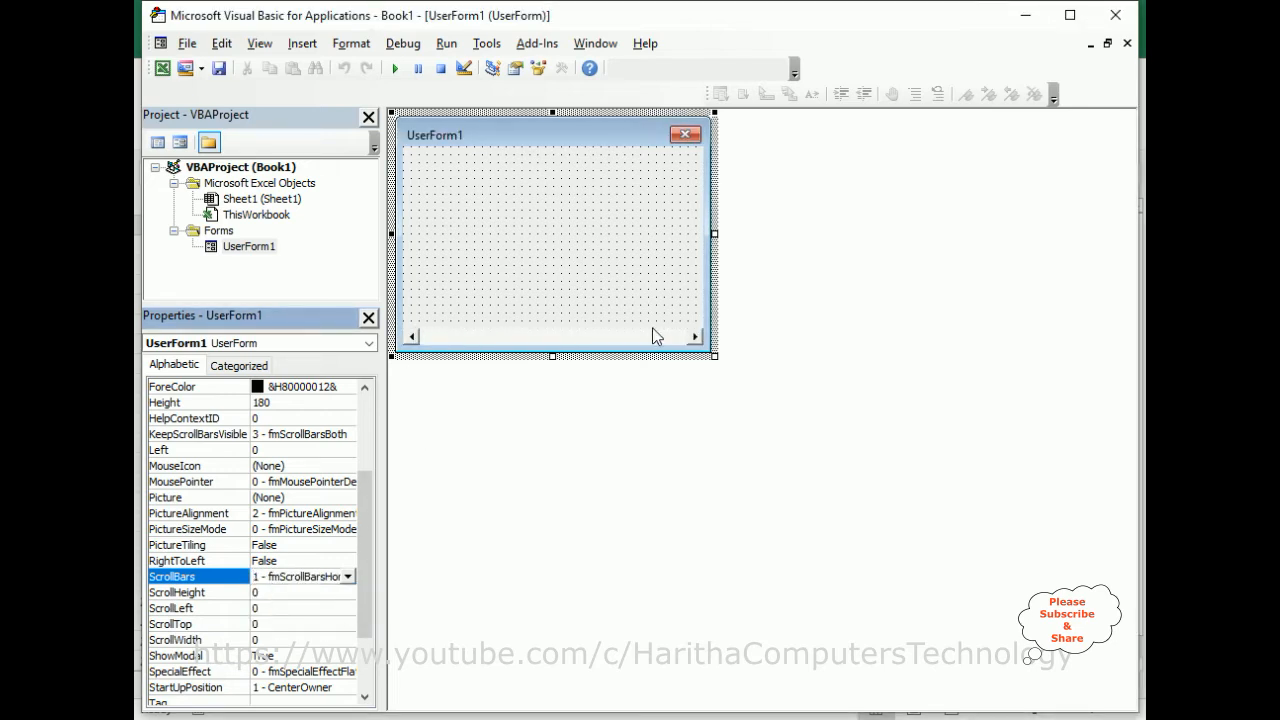
pyautogui.click(348, 576)
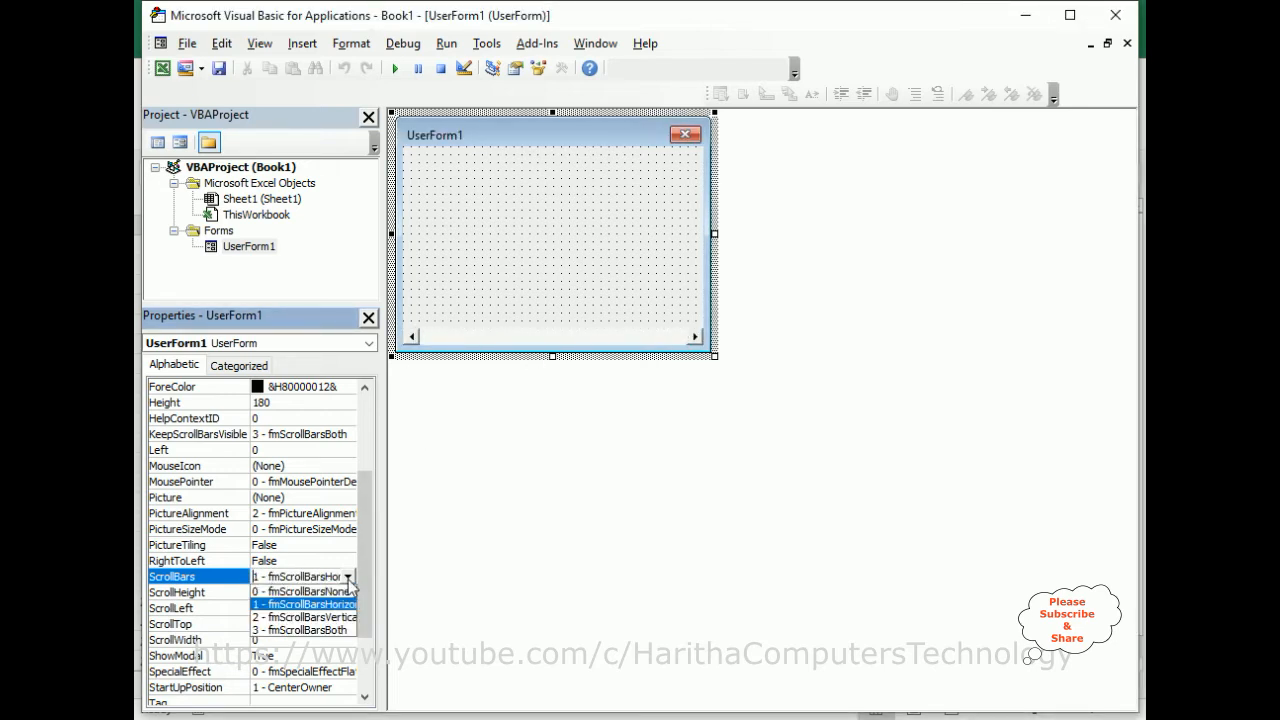
pyautogui.click(302, 616)
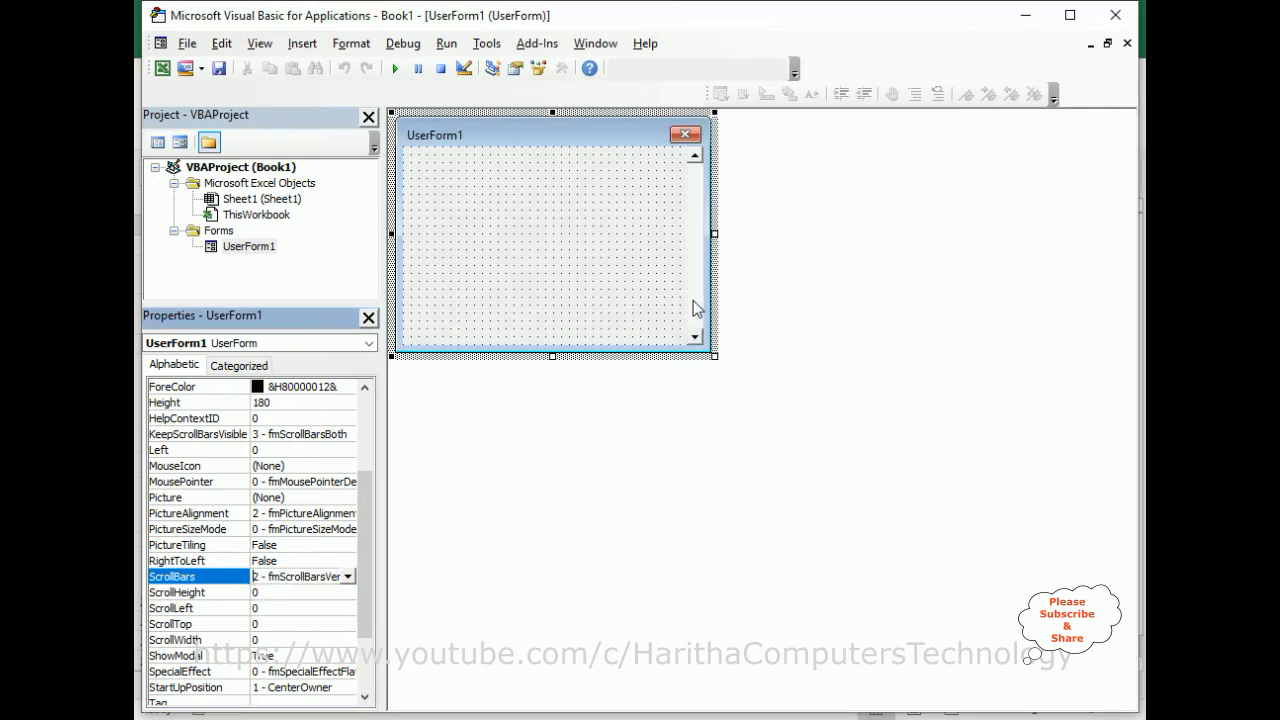
pyautogui.click(352, 576)
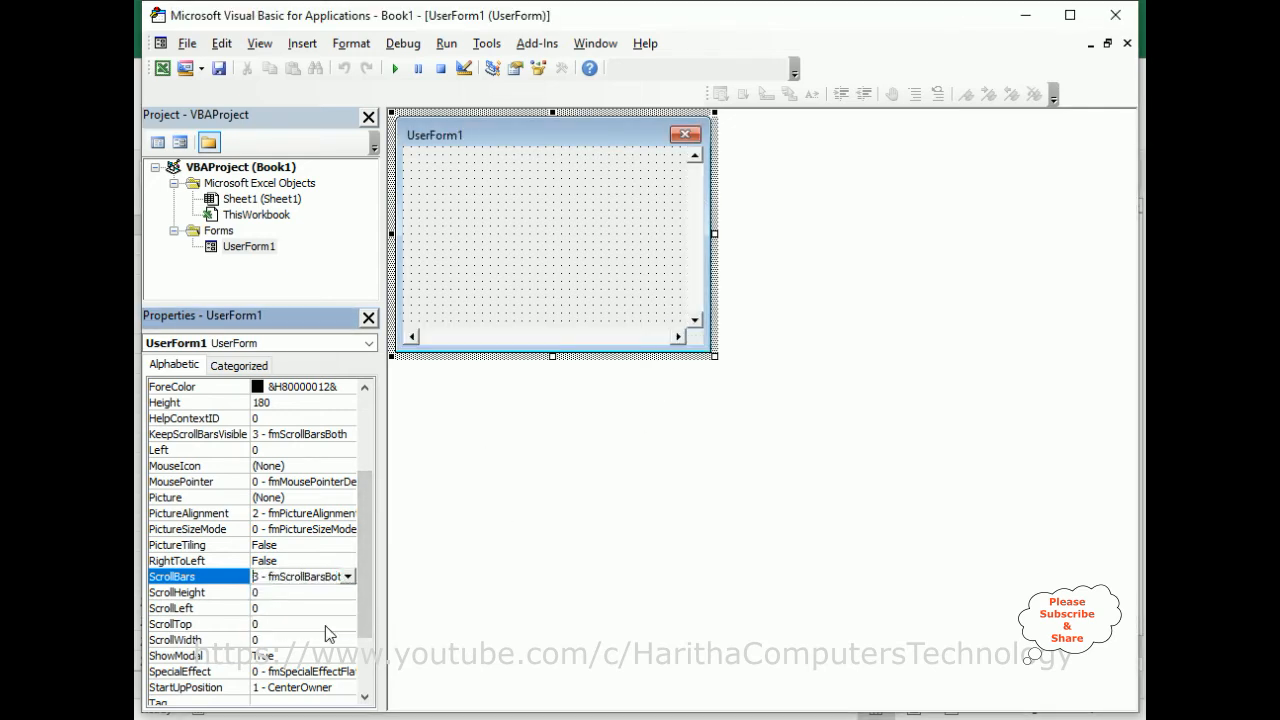
pyautogui.moveTo(536, 472)
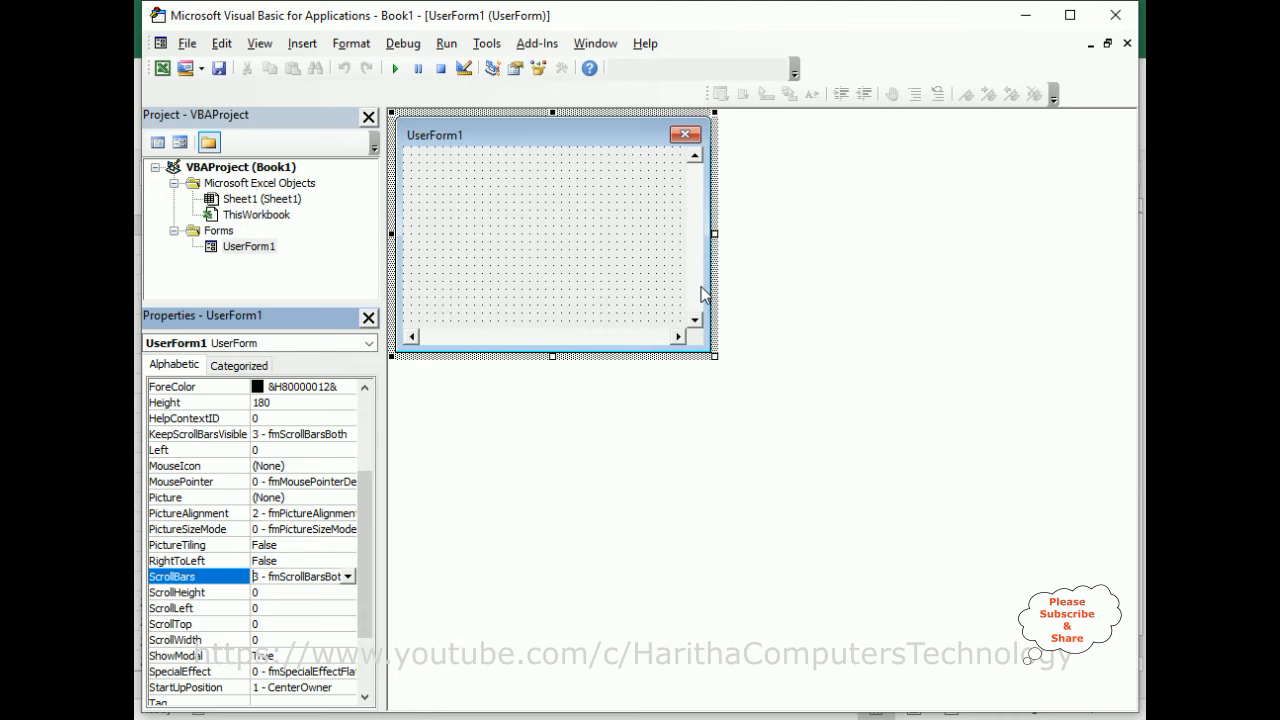
pyautogui.moveTo(392, 68)
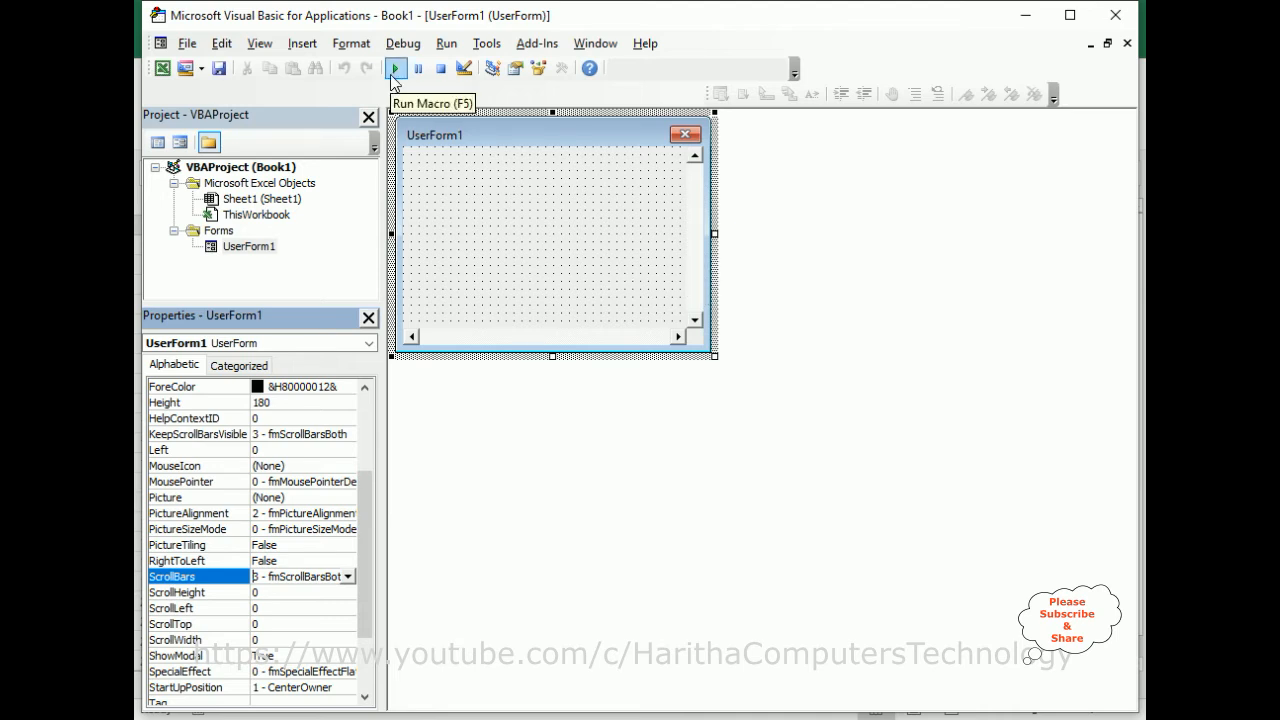
# Step: Run UserForm1 over the worksheet, dismissing the empty Macros dialog
pyautogui.click(390, 68)
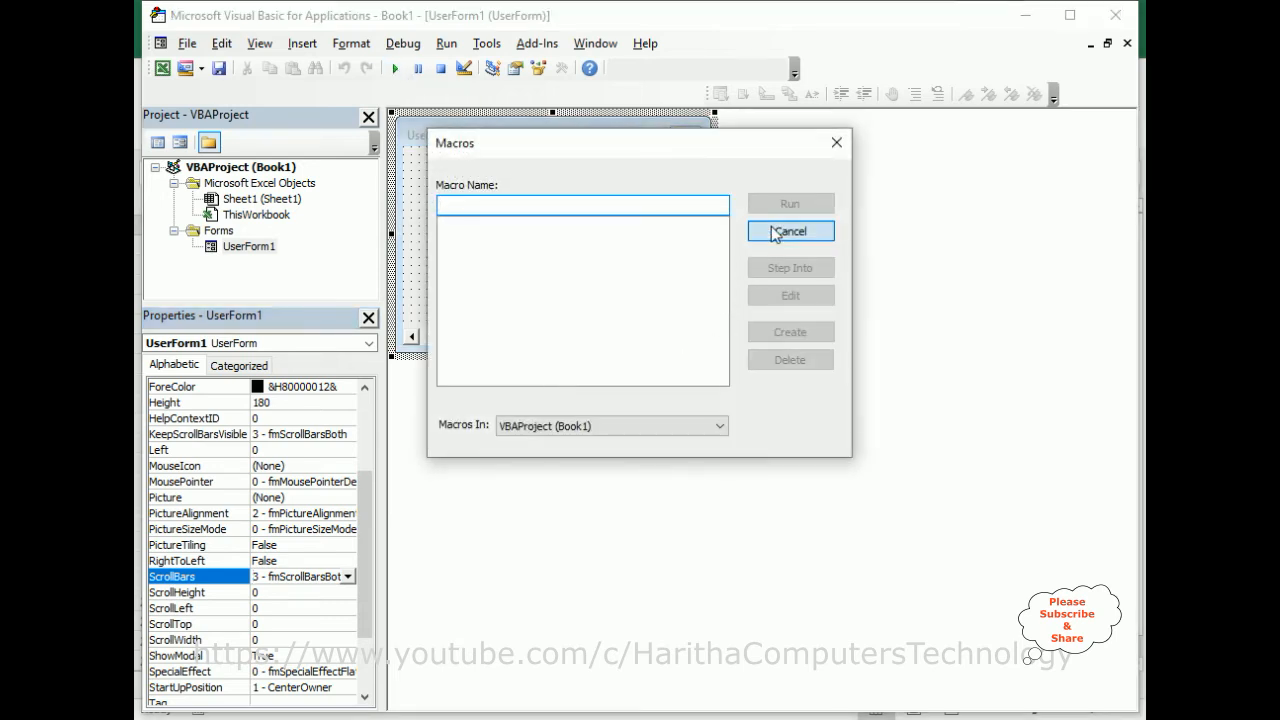
pyautogui.click(790, 232)
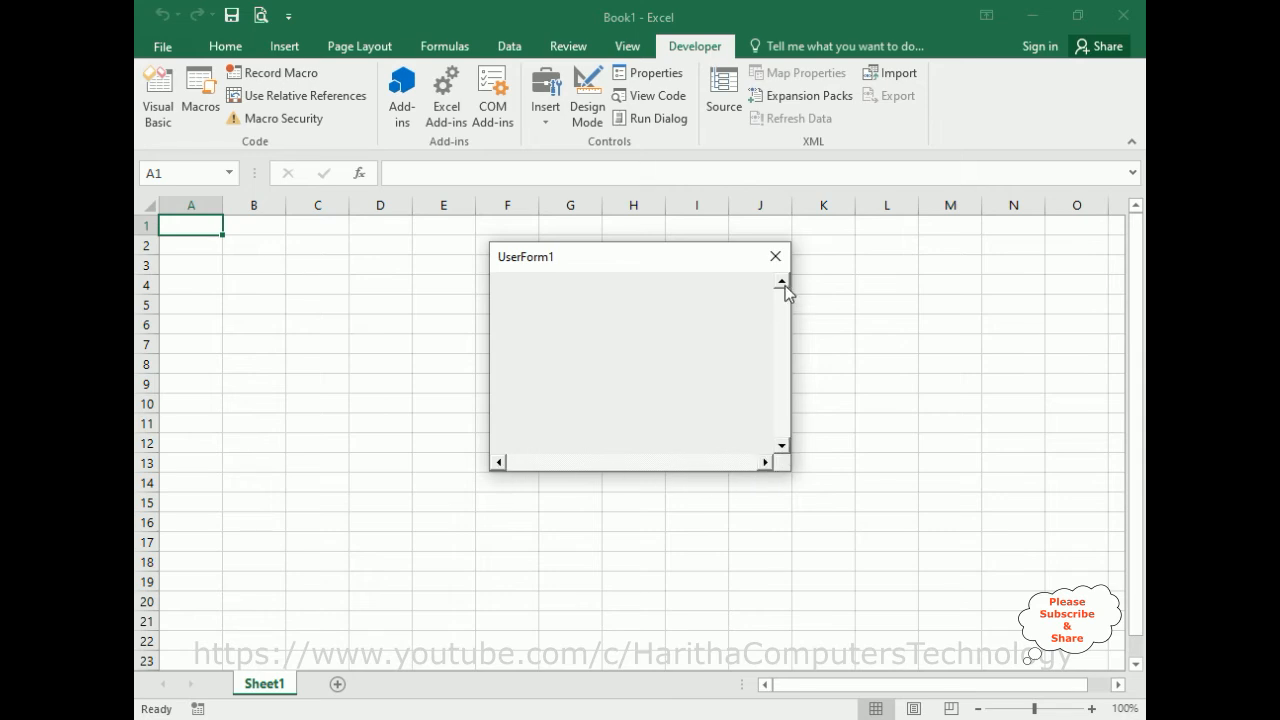
pyautogui.moveTo(628, 390)
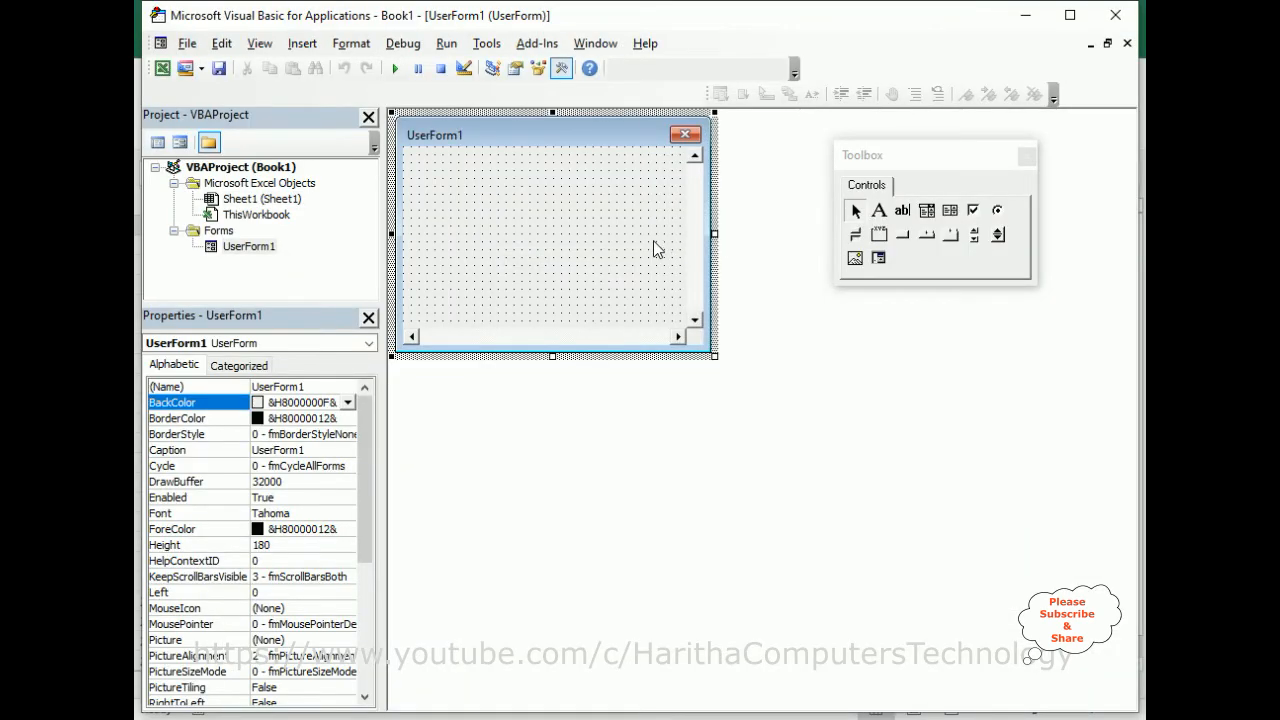
pyautogui.moveTo(378, 540)
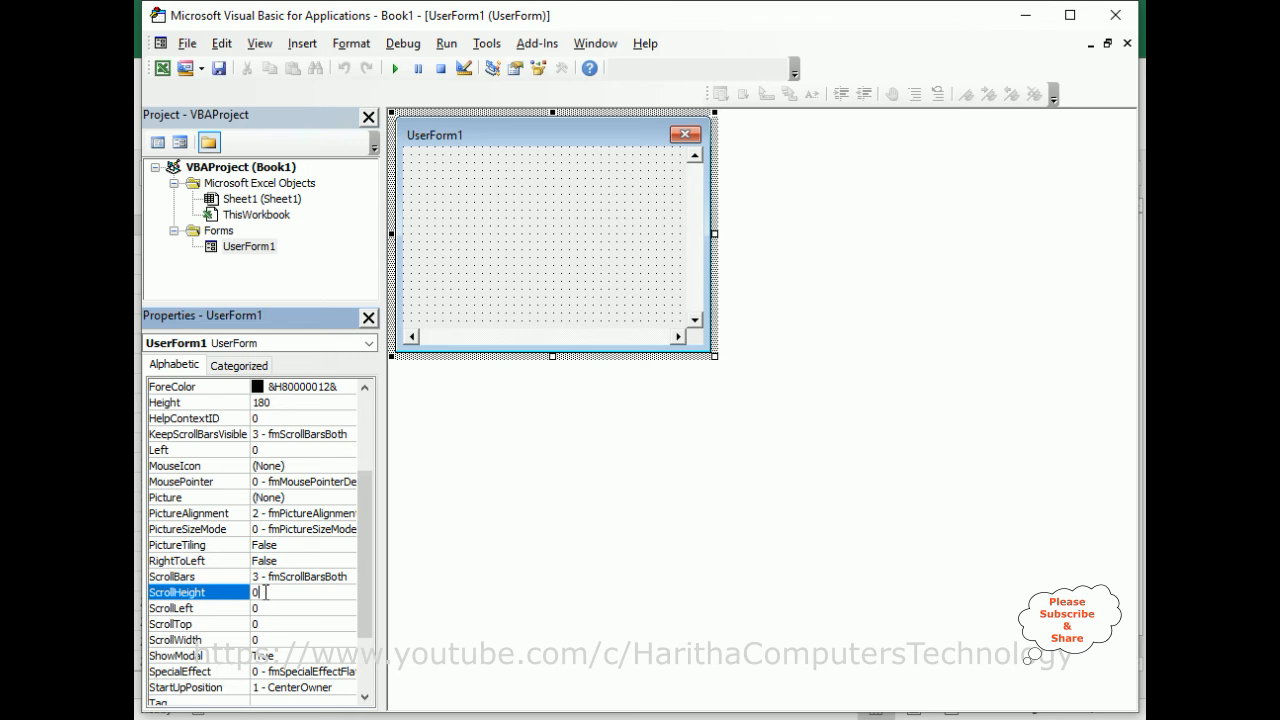
# Step: Set UserForm1's ScrollHeight to 180 and ScrollWidth to 240
pyautogui.write('180')
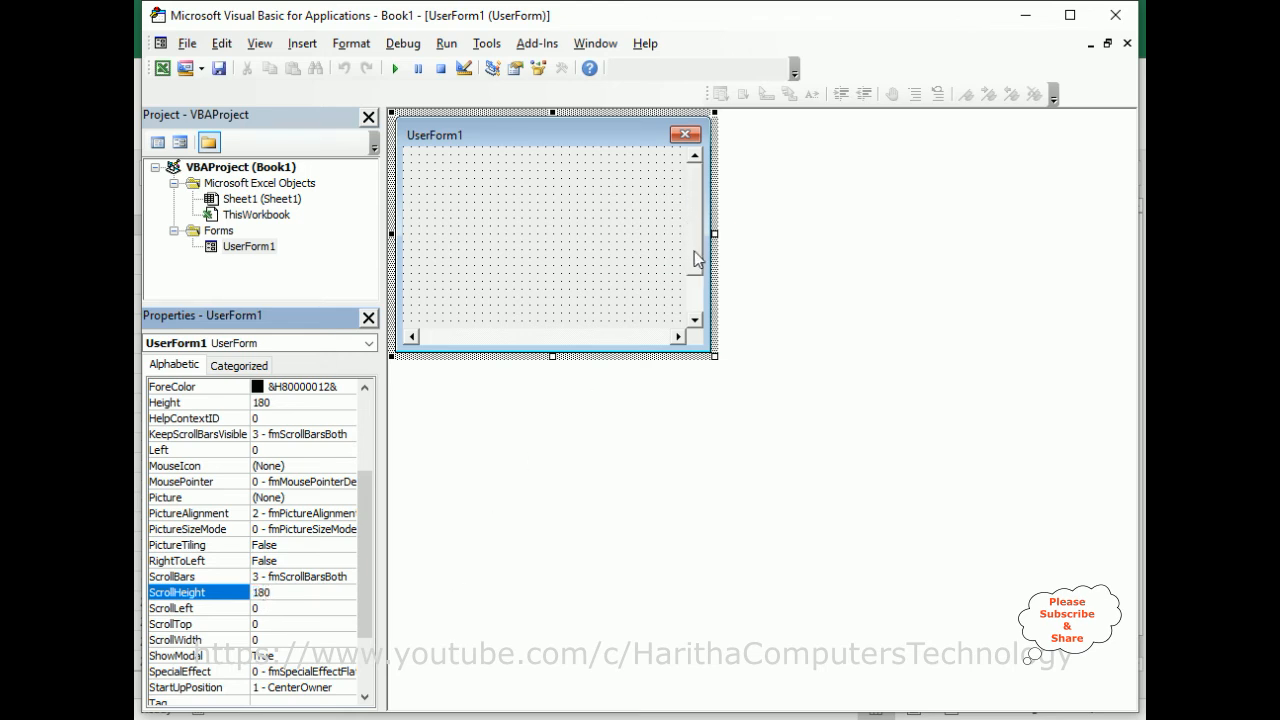
pyautogui.click(560, 68)
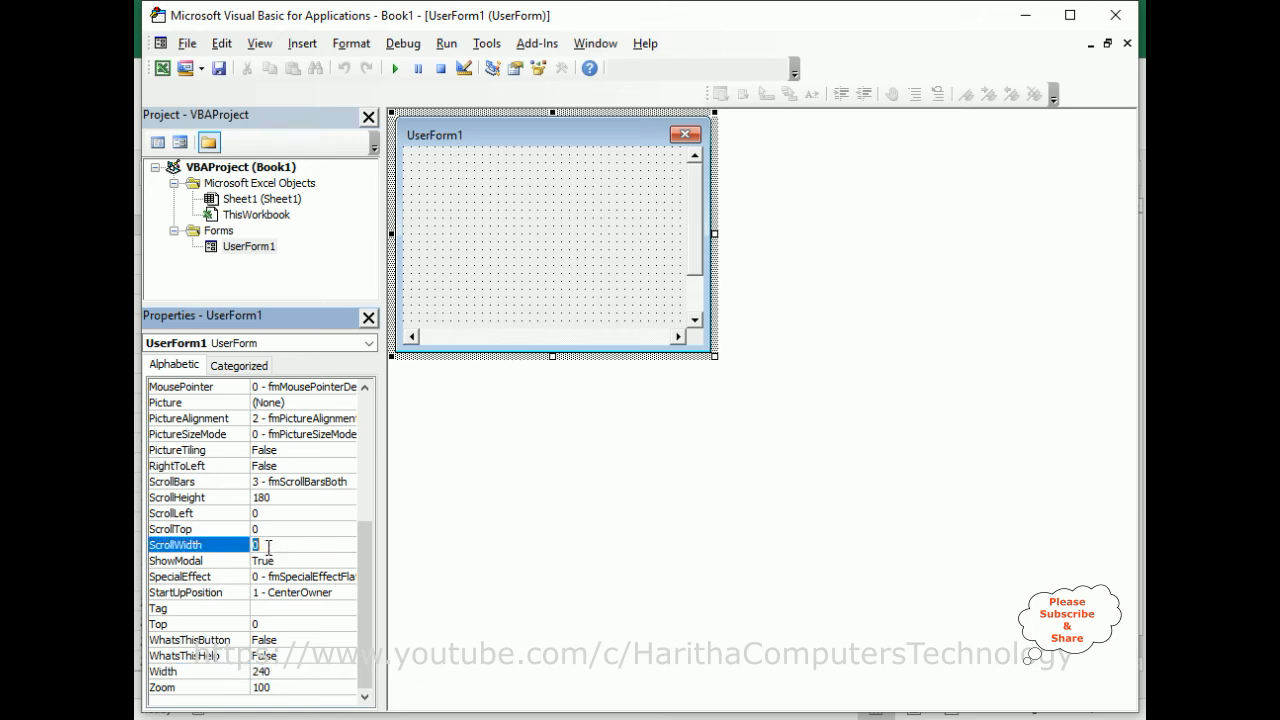
pyautogui.write('240')
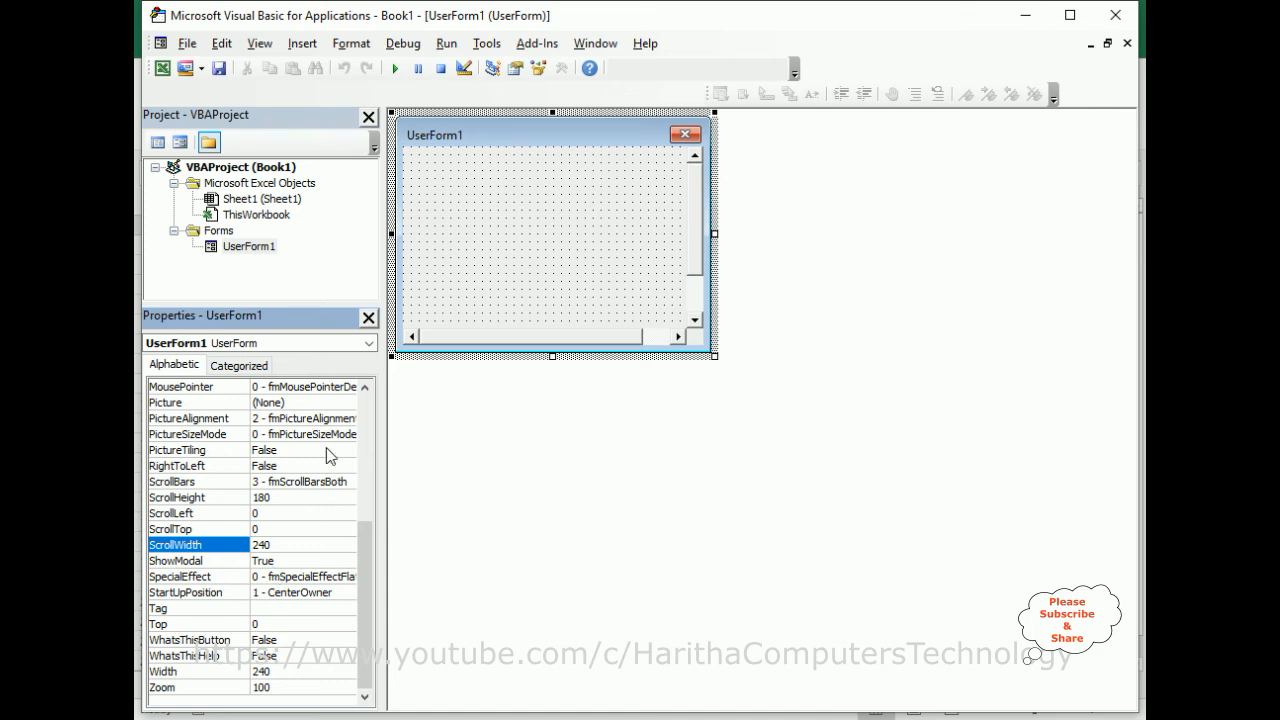
pyautogui.click(560, 68)
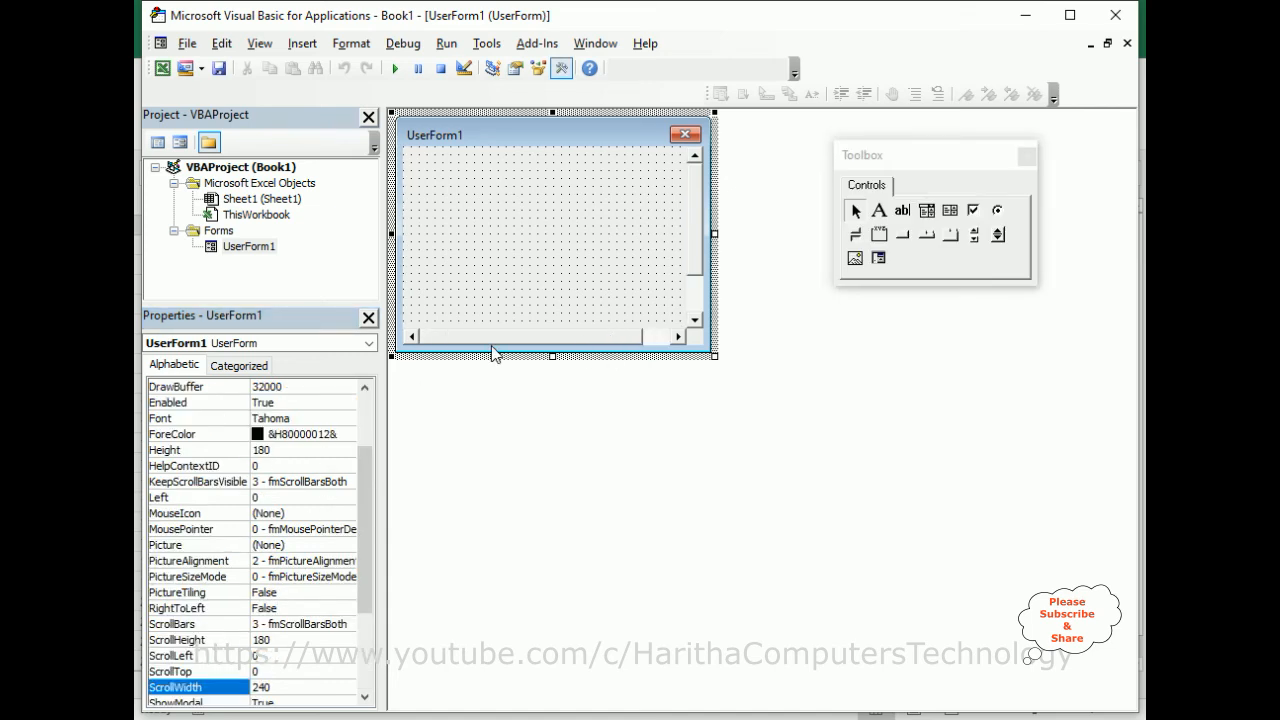
pyautogui.moveTo(672, 512)
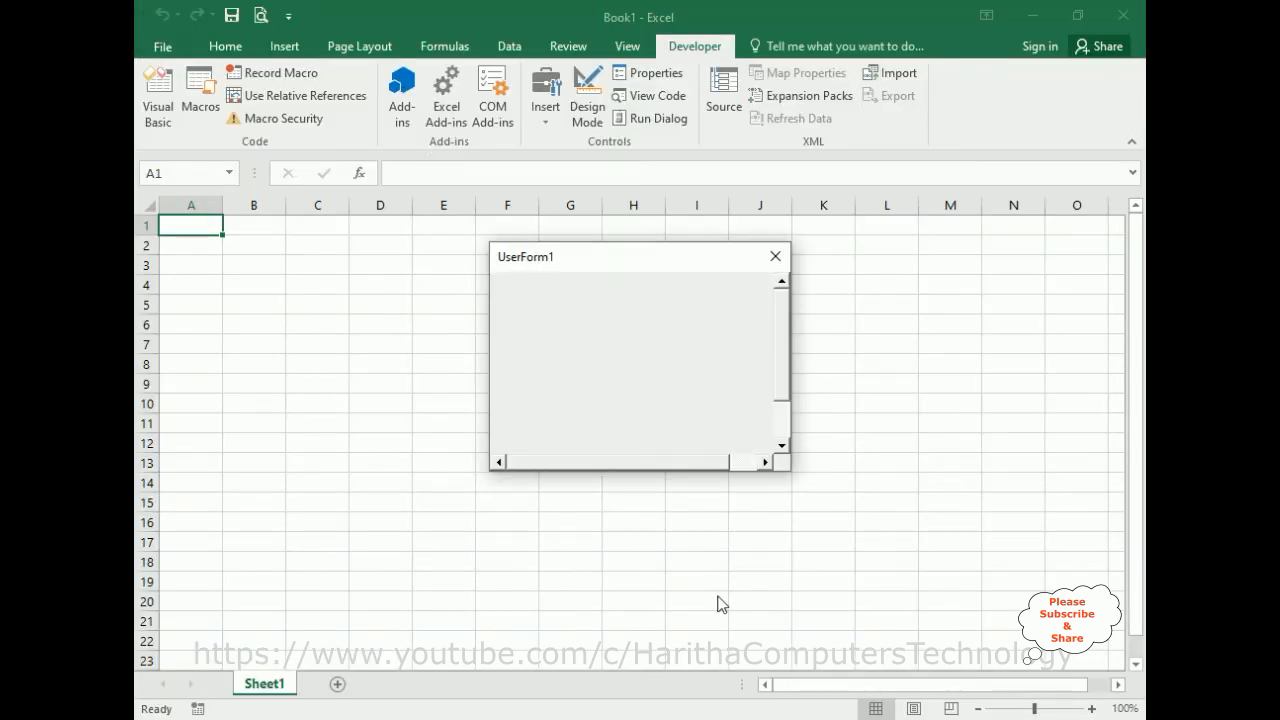
pyautogui.moveTo(560, 432)
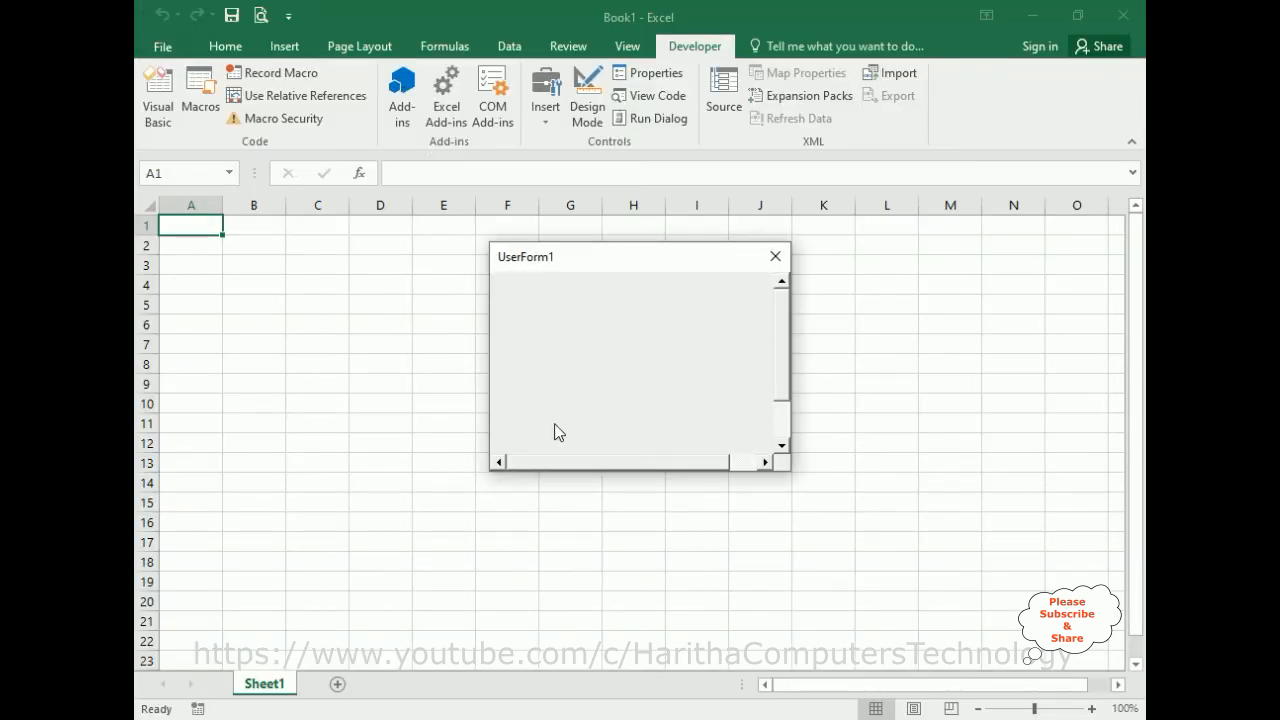
pyautogui.moveTo(496, 462)
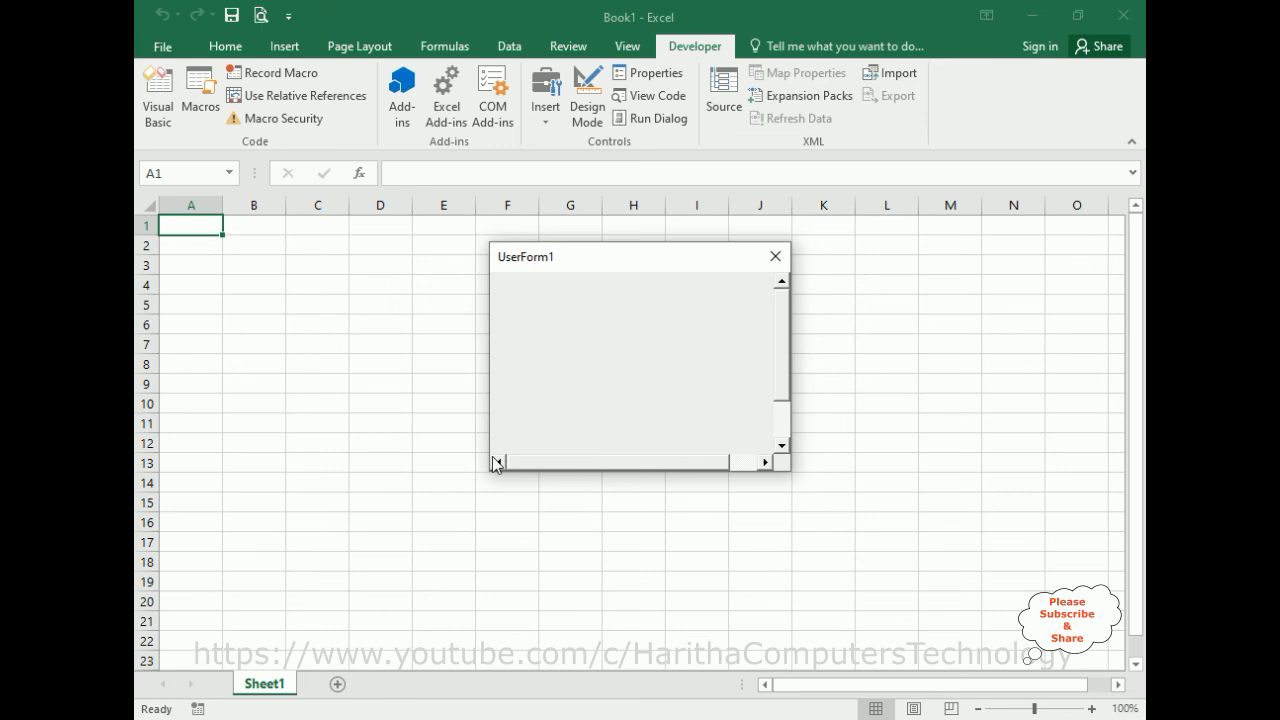